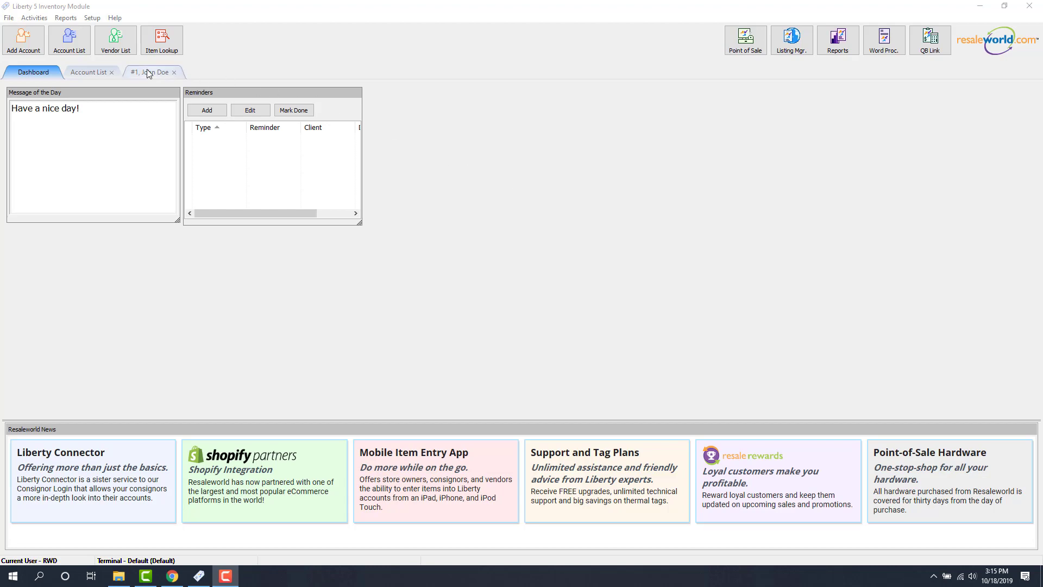
Step: Open item 1-33 (Test3) and mark it as a web item
click(152, 72)
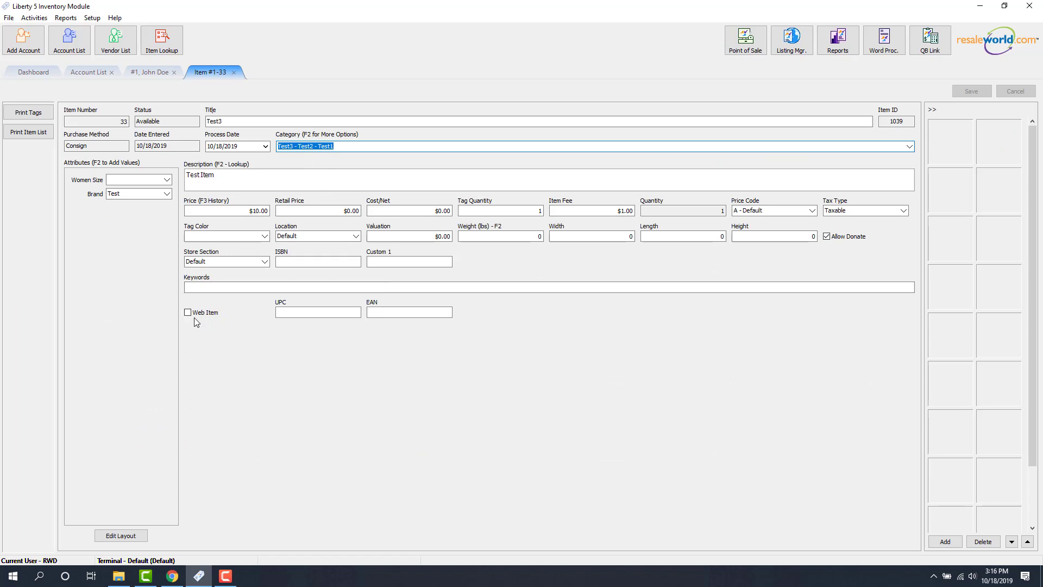
click(188, 313)
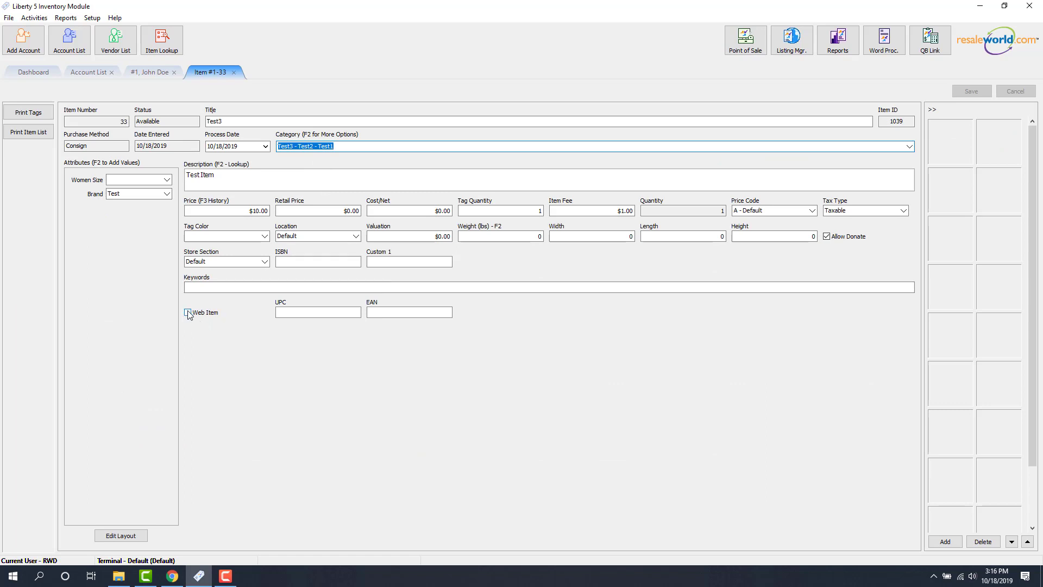
click(188, 313)
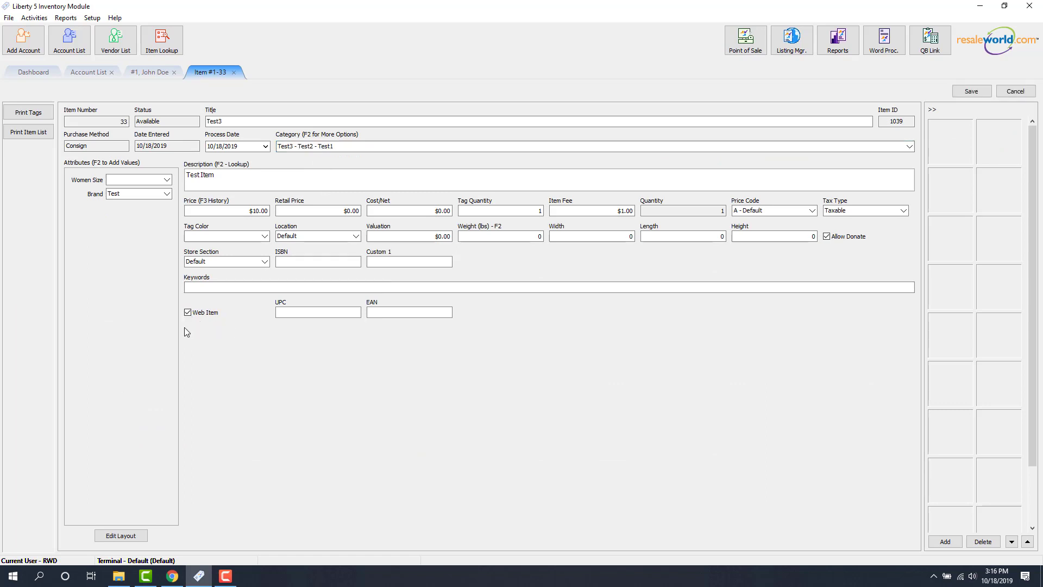
mouse_move(221, 341)
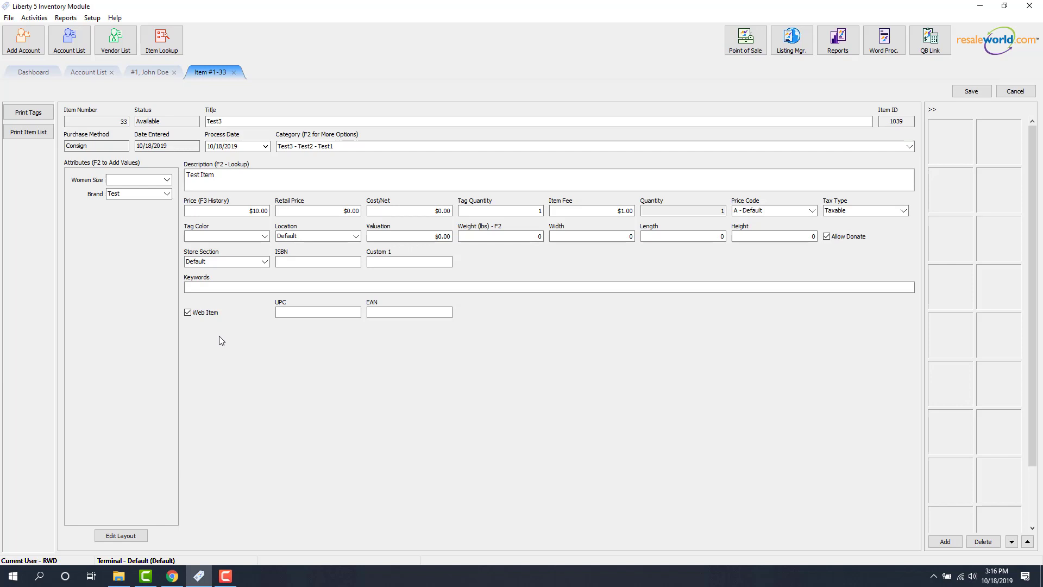
mouse_move(992, 104)
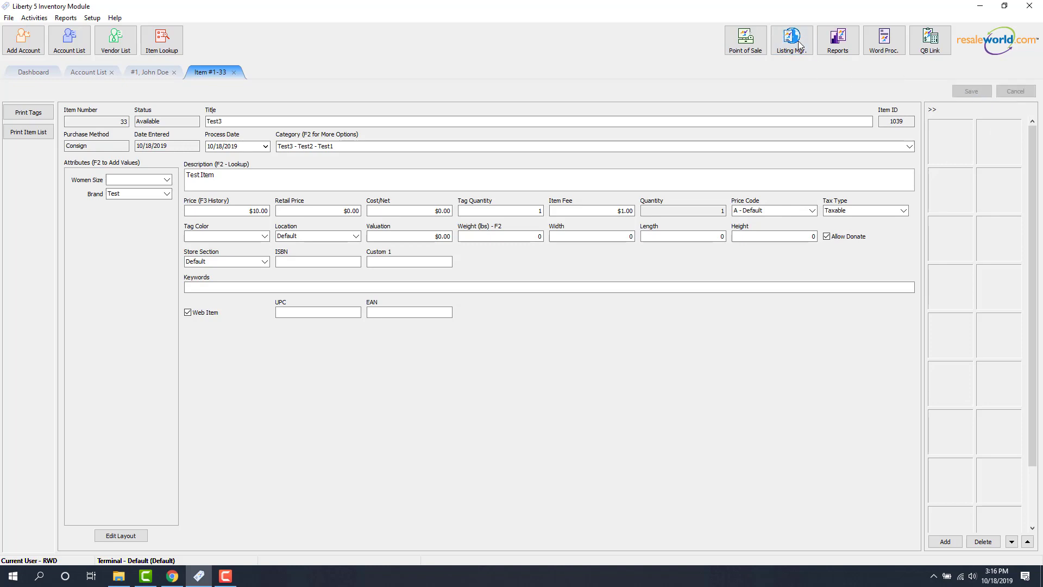
Step: Launch Listing Manager and start a new listing for item Test3
click(791, 39)
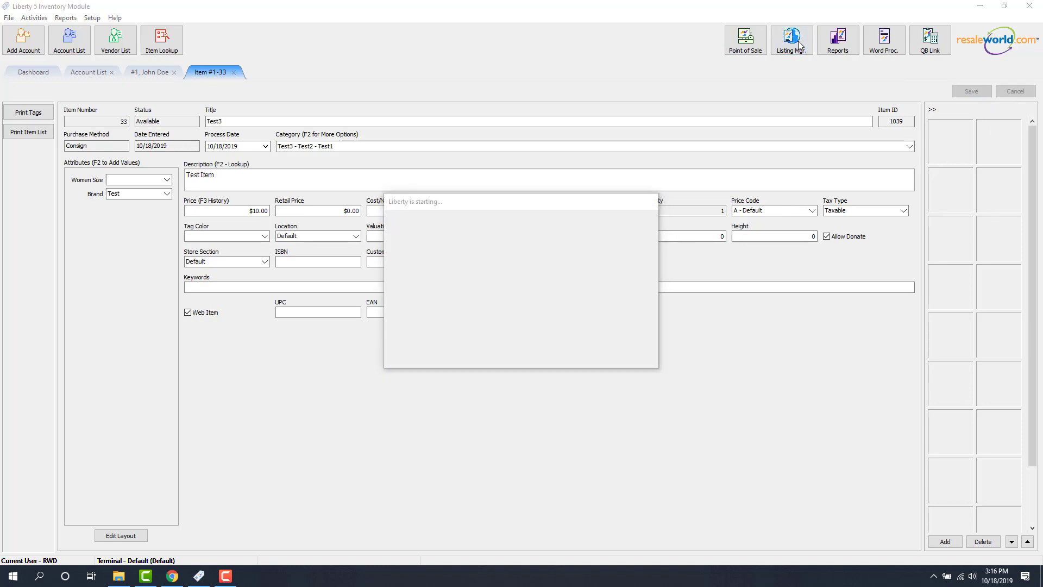
click(791, 39)
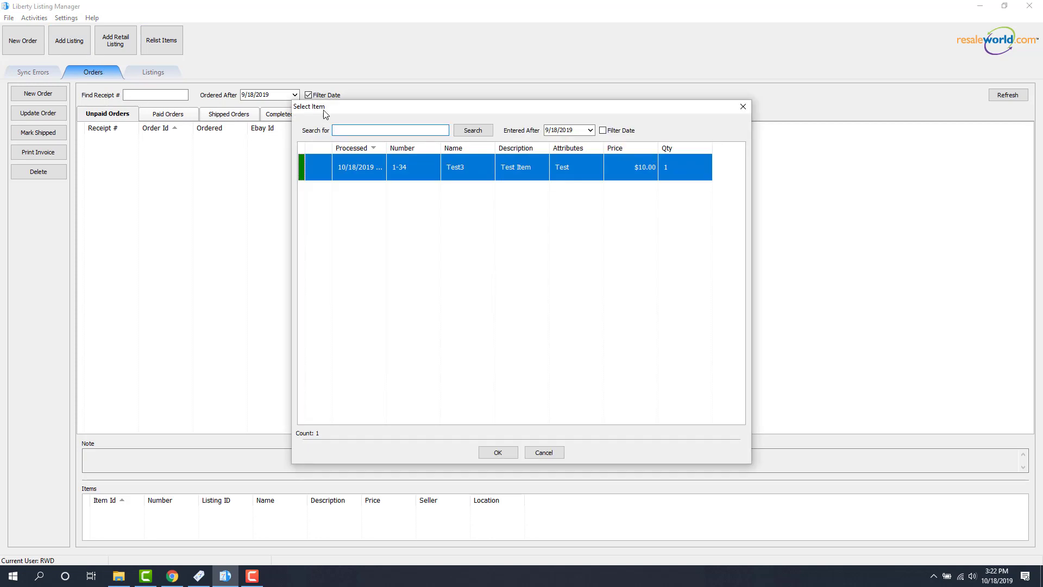
click(391, 130)
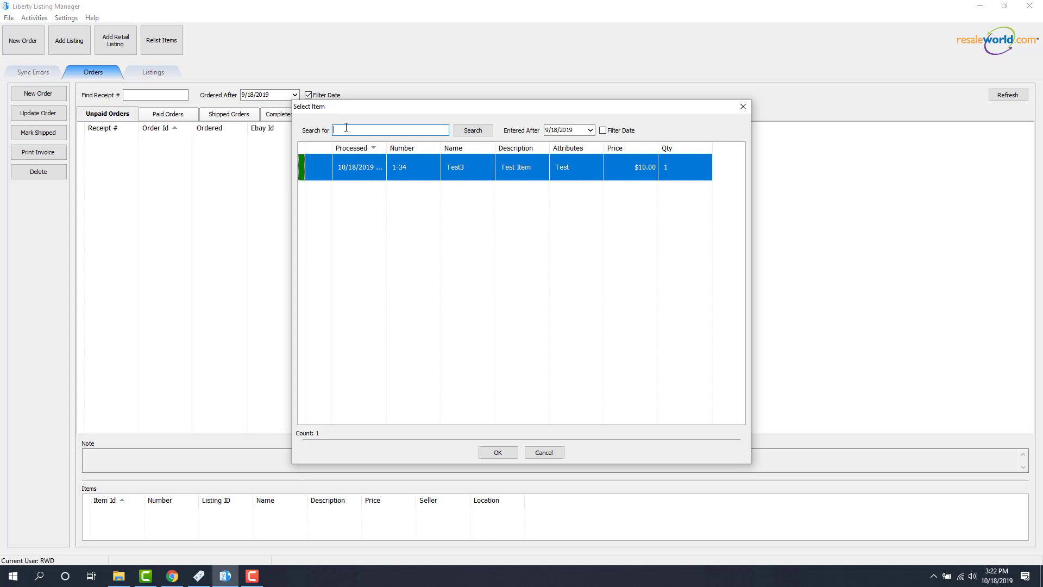
mouse_move(431, 238)
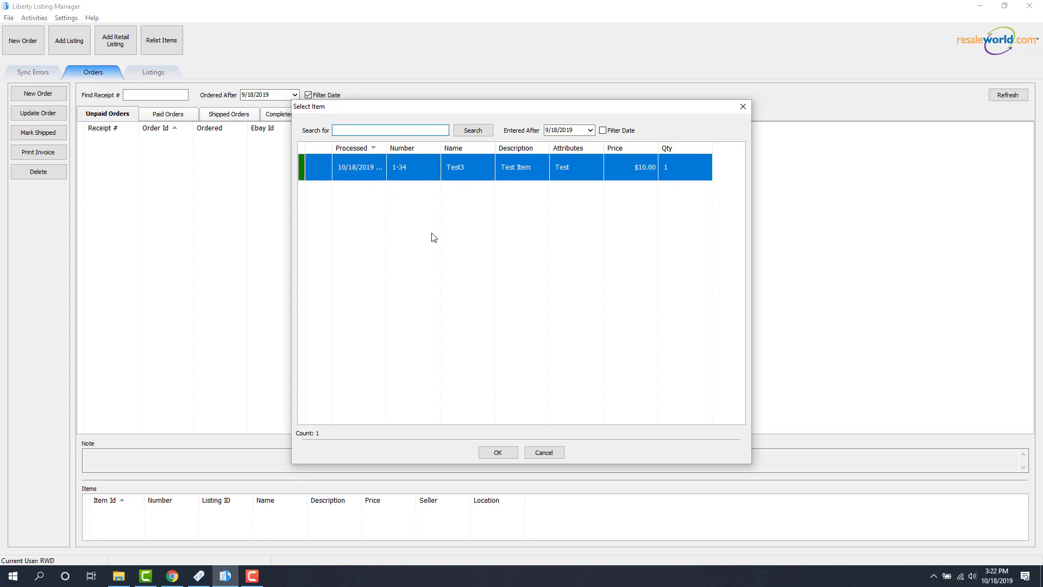
mouse_move(376, 167)
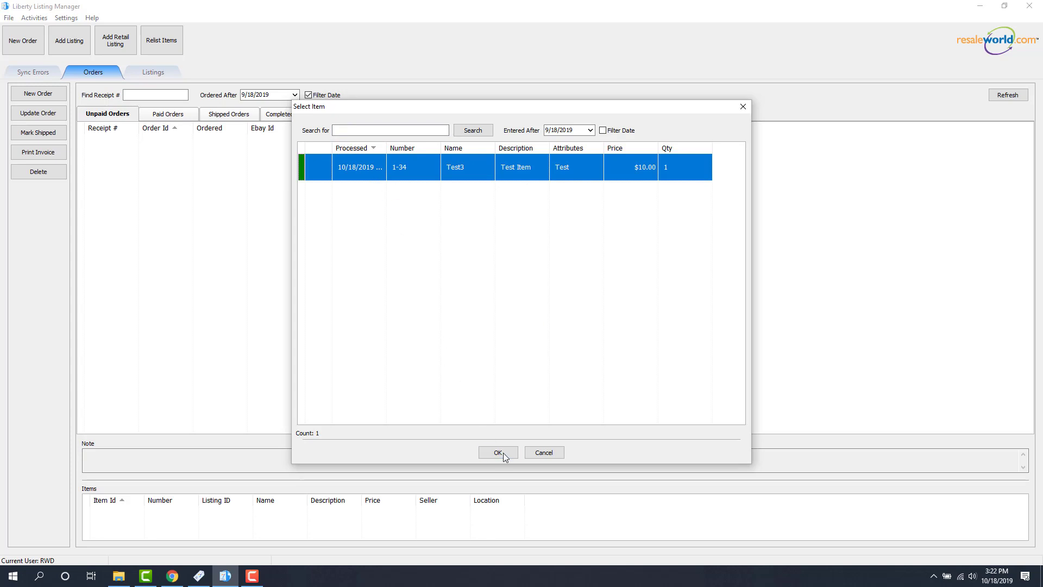
click(497, 452)
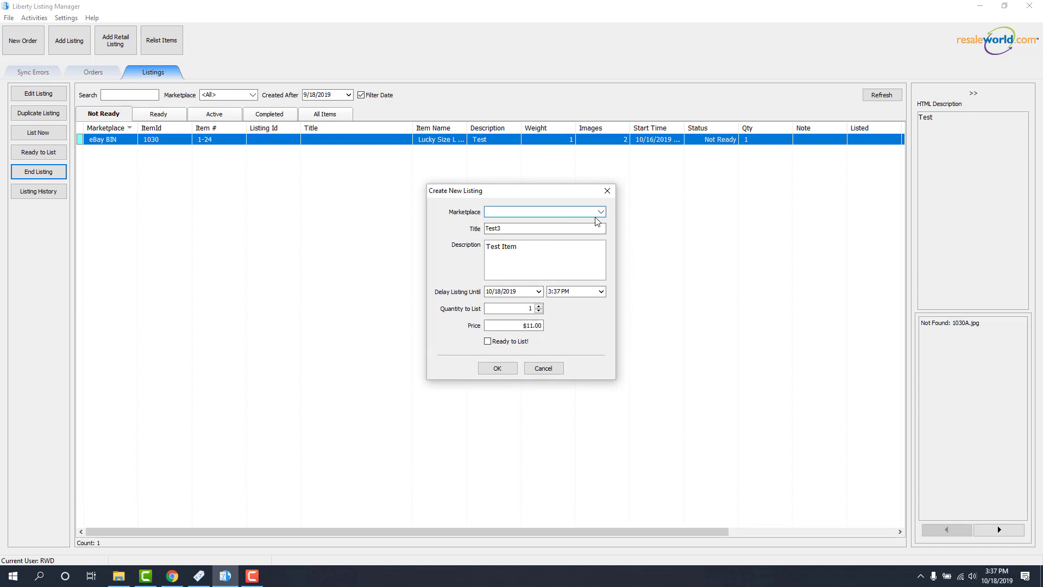
Step: Create a ShopRW marketplace listing for Test3 at $11.00
click(600, 211)
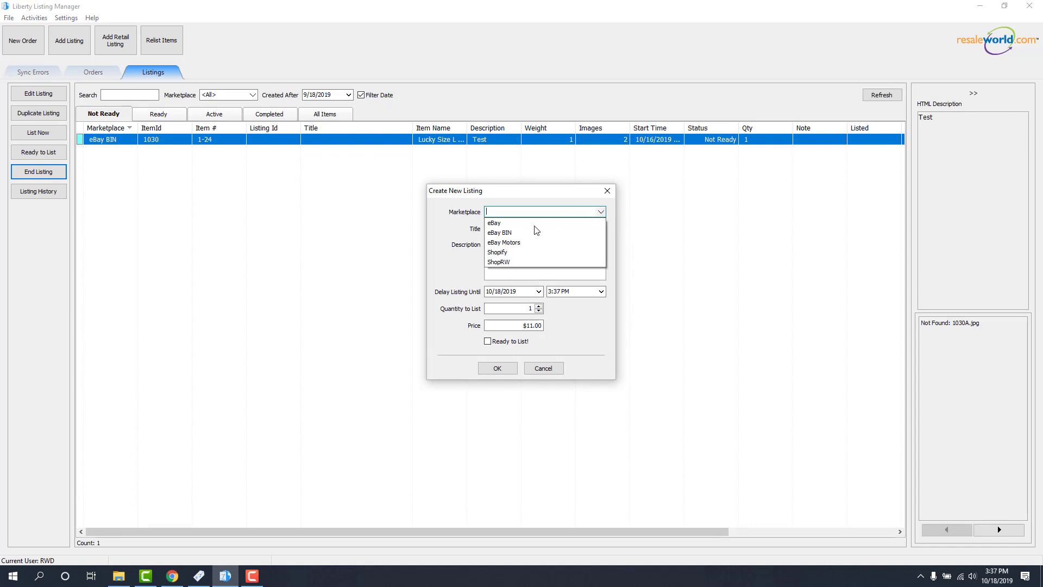
click(498, 261)
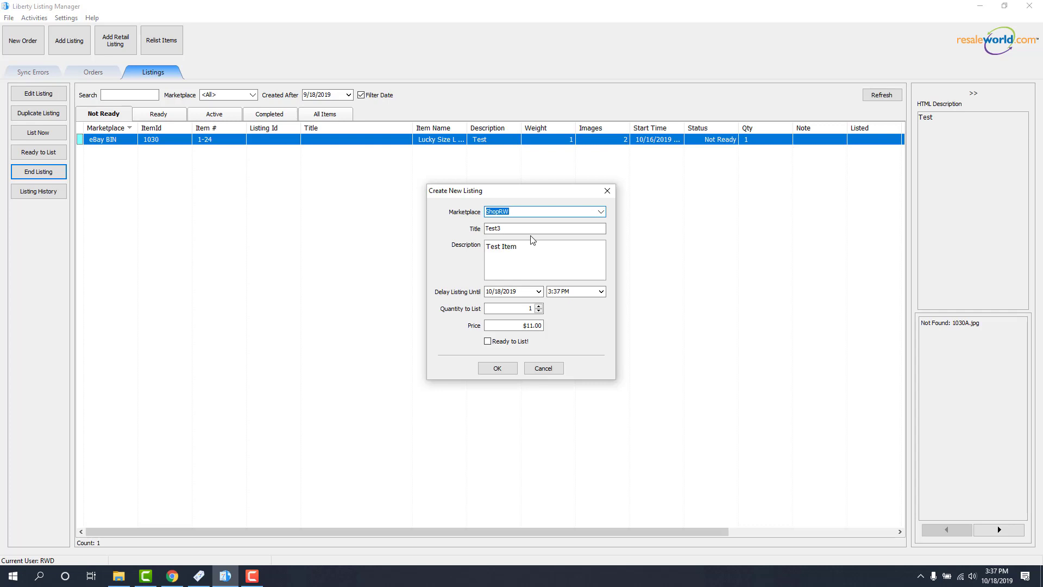
click(531, 249)
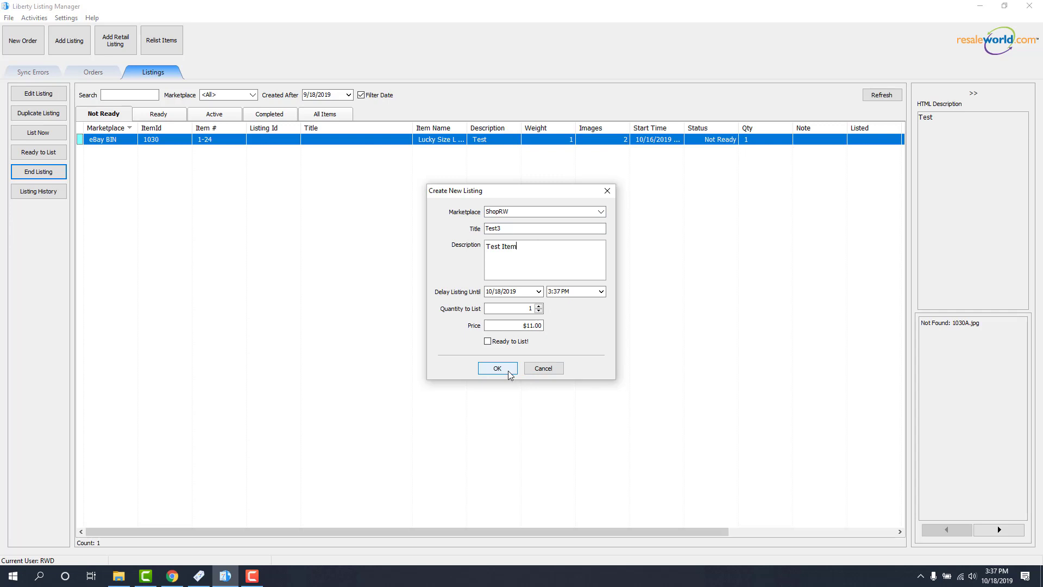
click(497, 368)
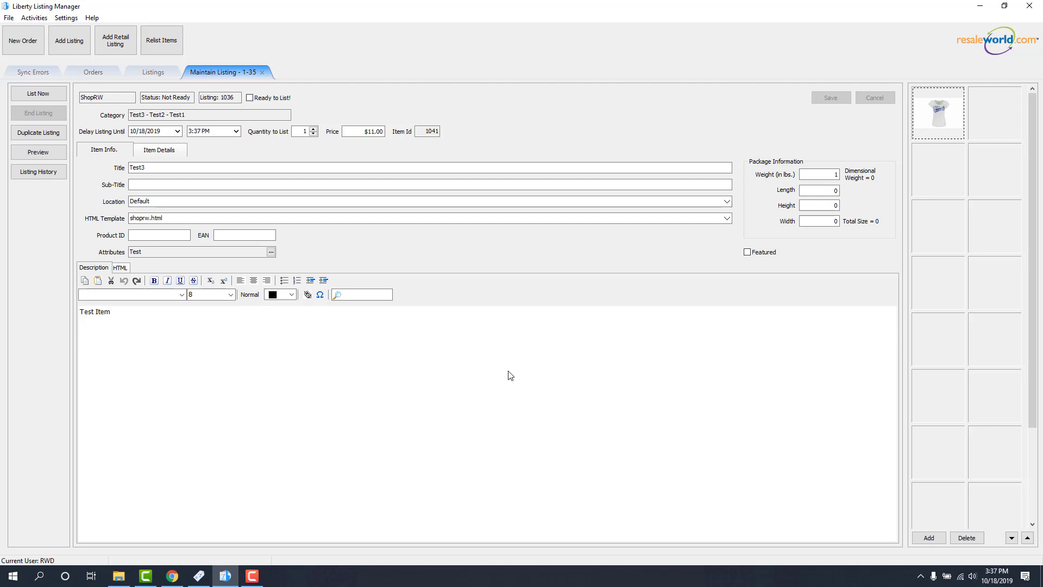
Step: Inspect the Test3 listing's shirt photo thumbnail in the photo panel
click(430, 166)
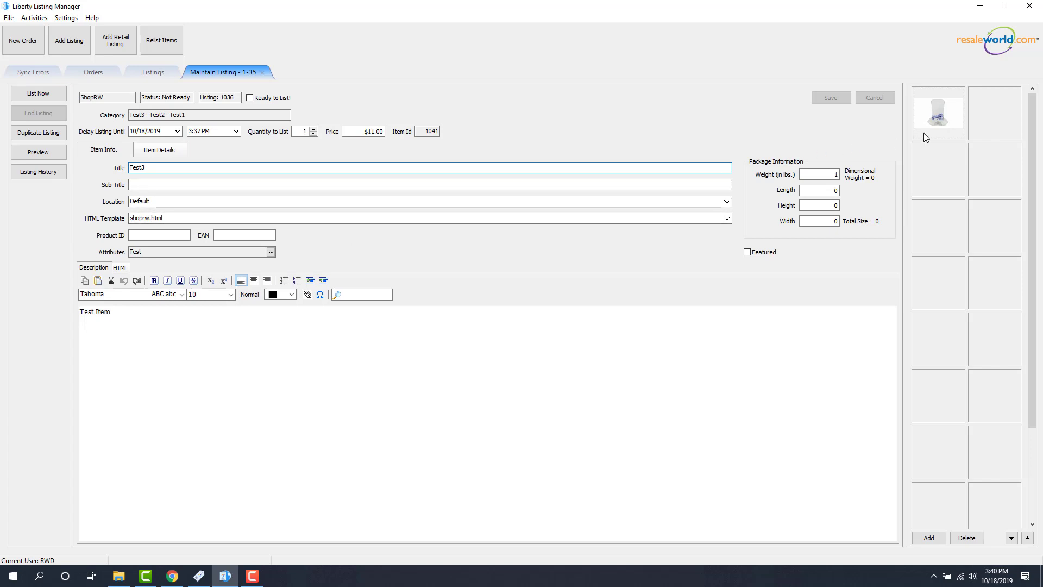
Step: Rotate the listing's shirt photo upright and accept the change
double_click(938, 114)
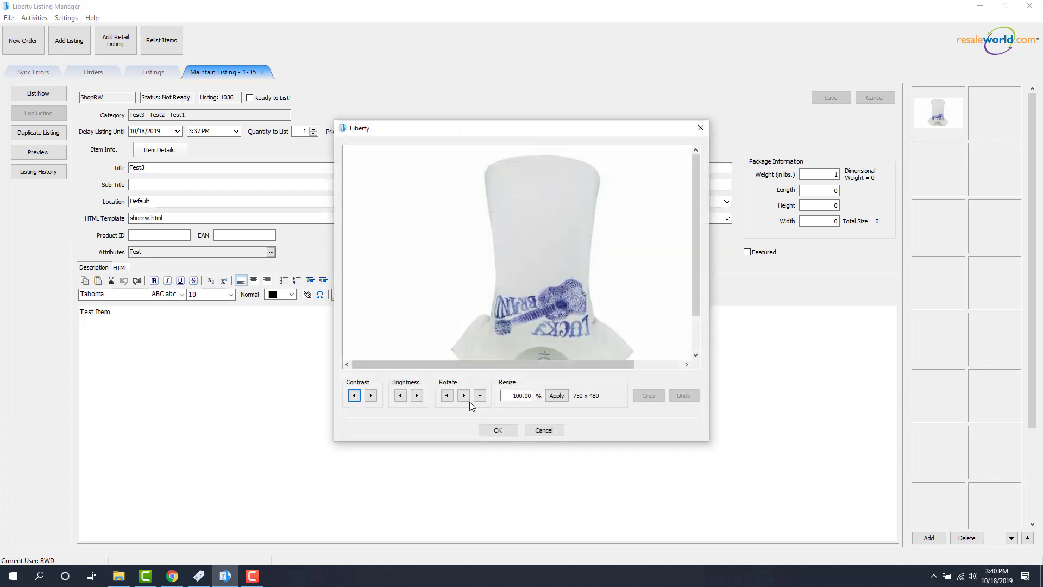
click(463, 394)
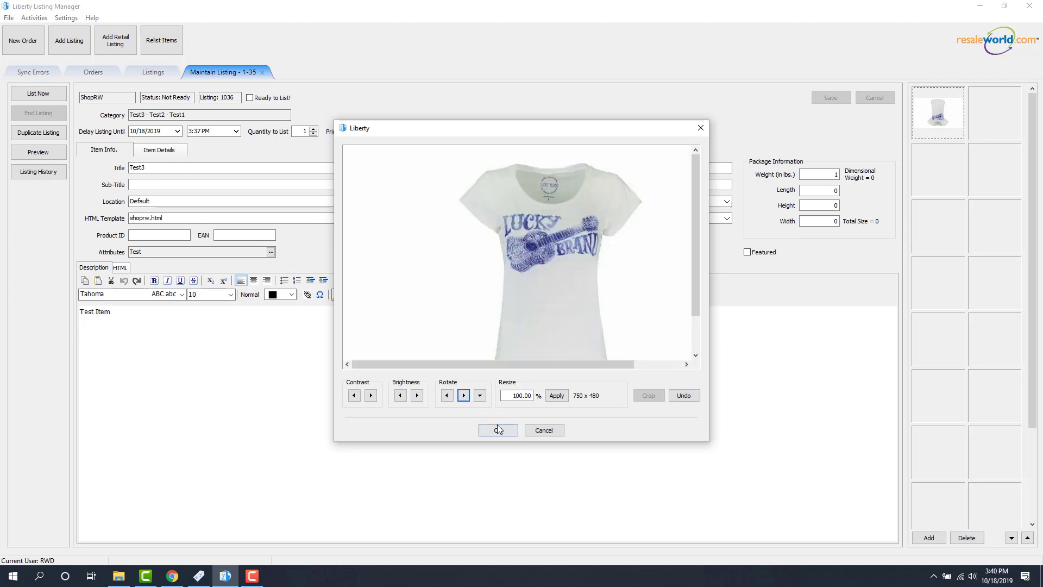
mouse_move(498, 429)
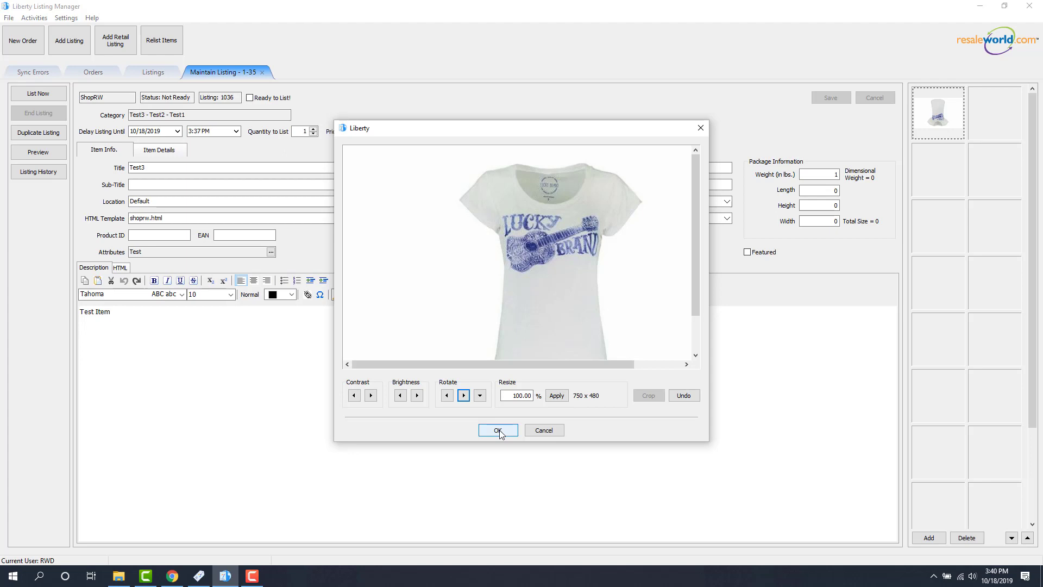
click(498, 430)
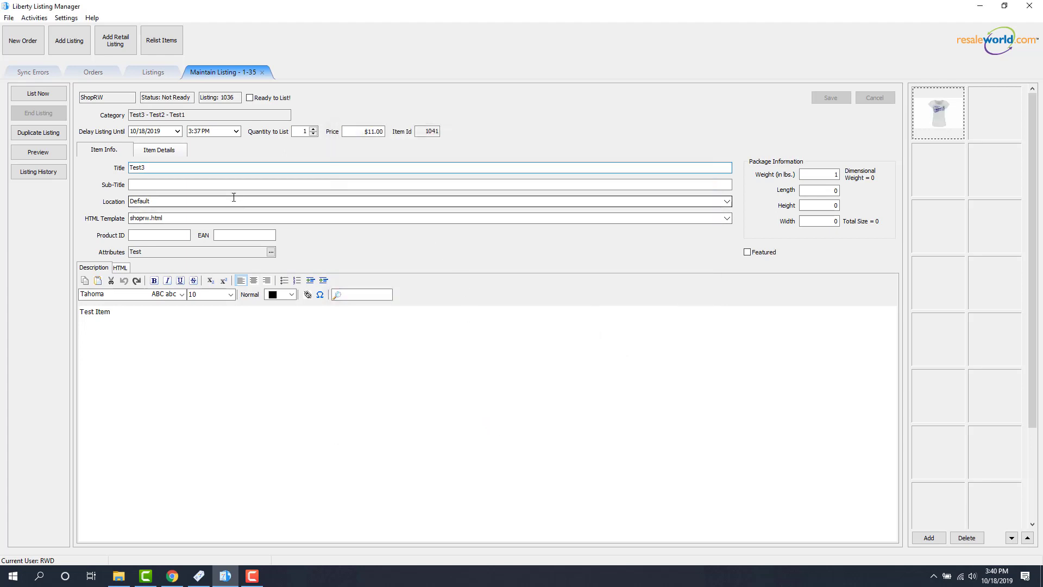
Step: Retitle the listing 'Test shirt 3' and change the description to 'Test Item 3'
triple_click(429, 167)
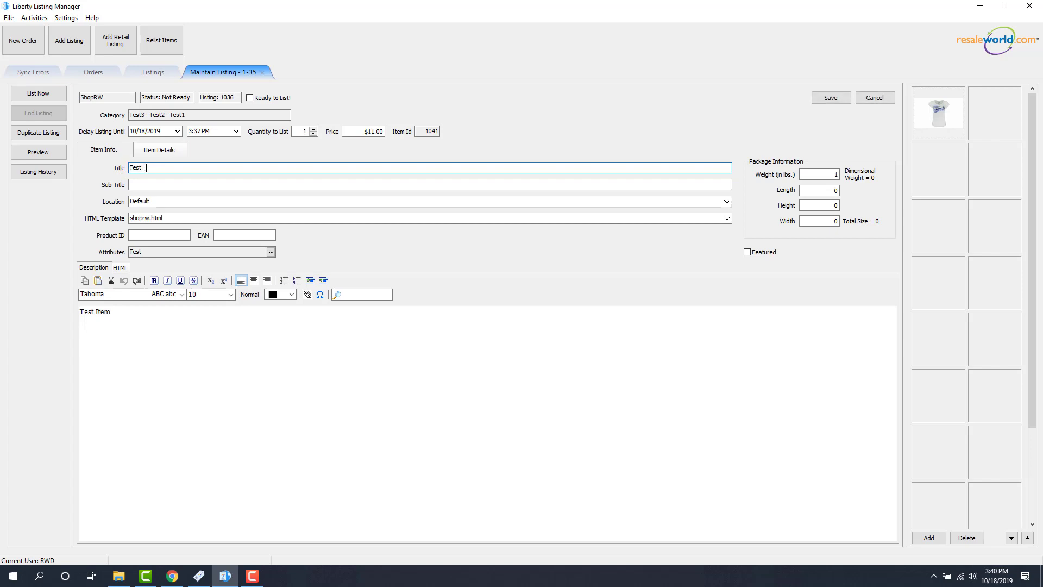
text(Shirt 3)
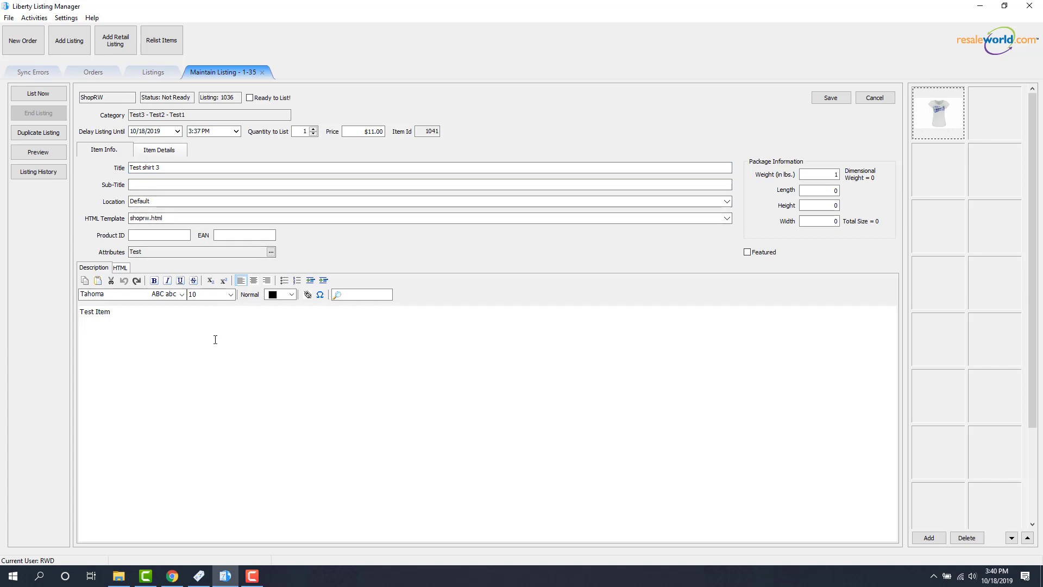
text(3)
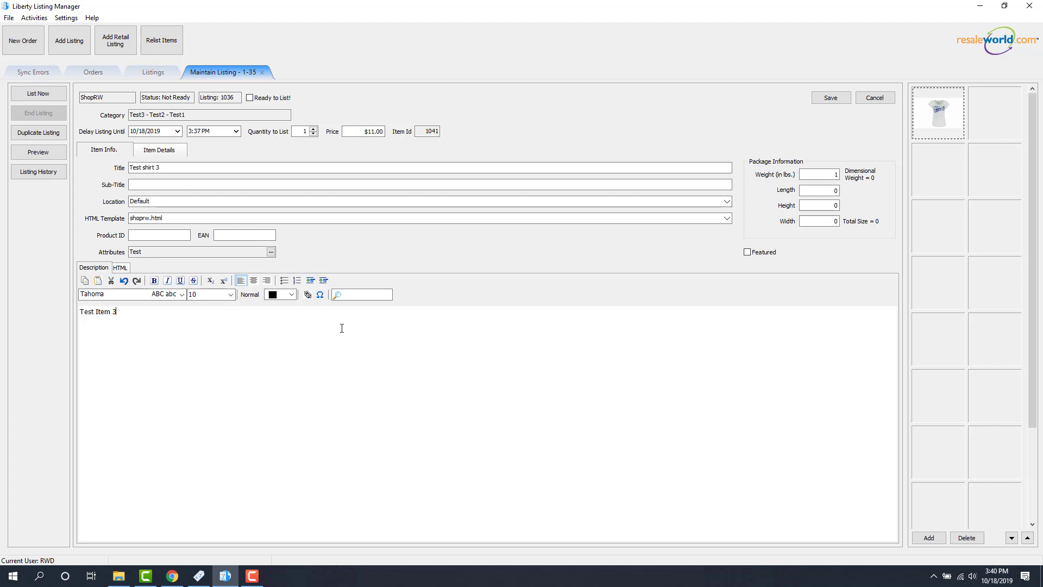
mouse_move(374, 251)
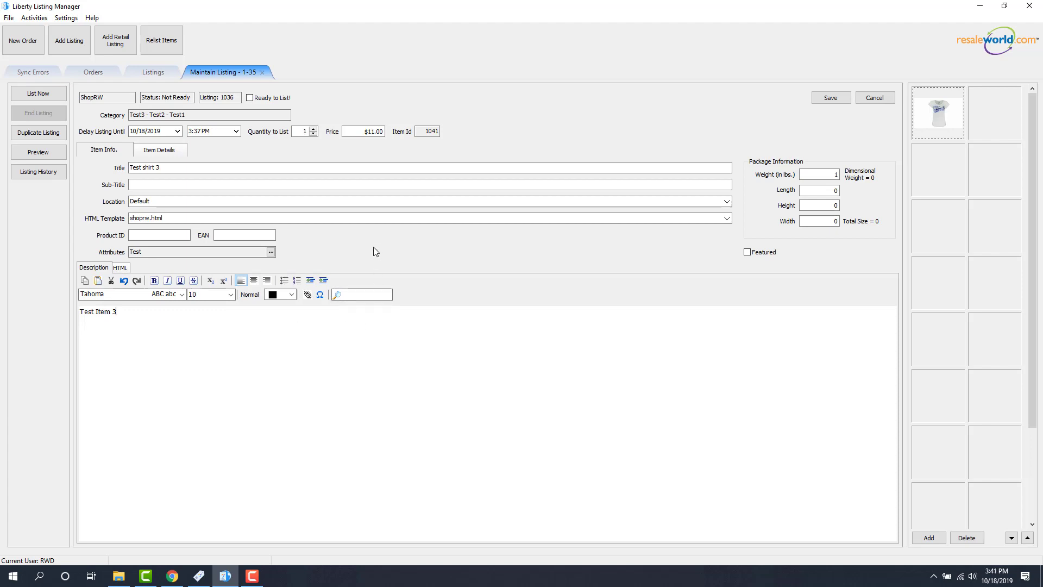
mouse_move(429, 235)
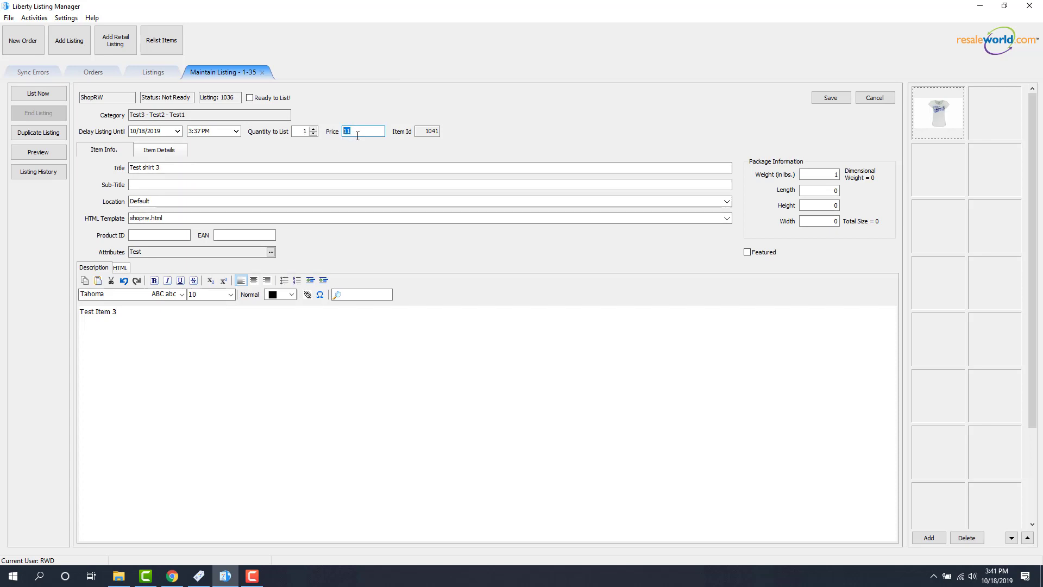
Step: Enter 20 as the listing price in place of $11.00
text(2)
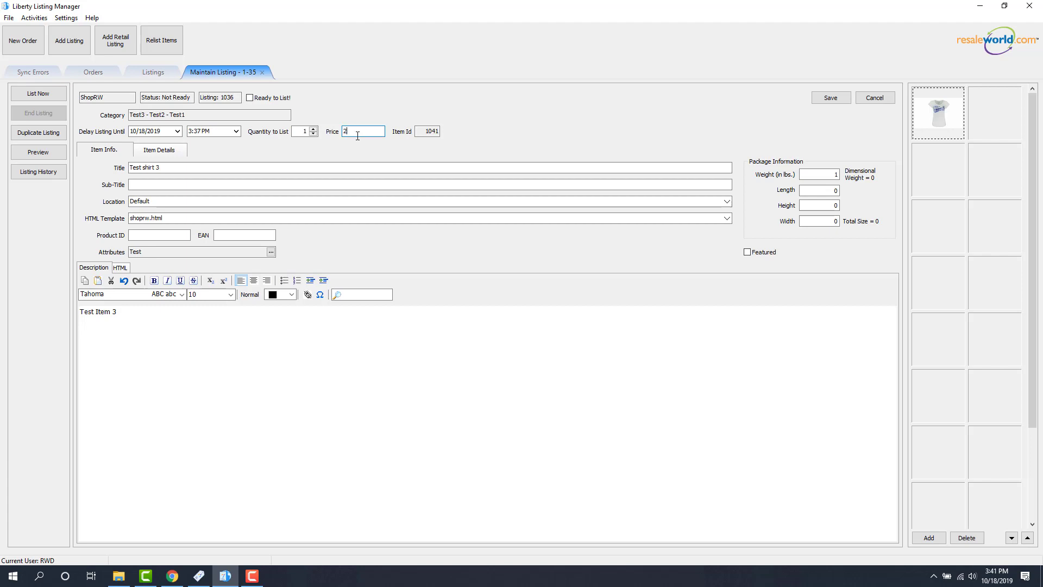
text(0)
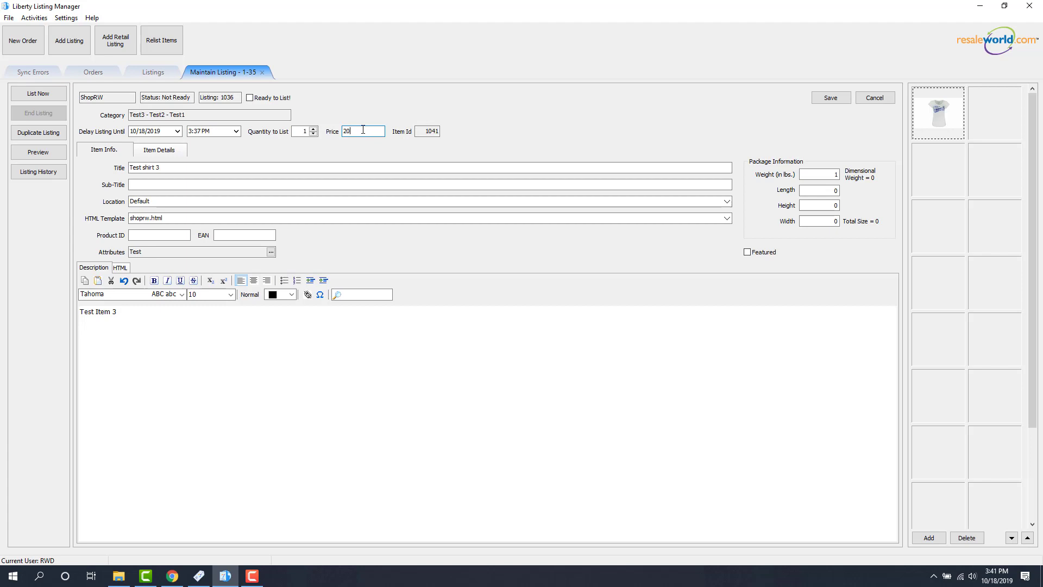
mouse_move(385, 144)
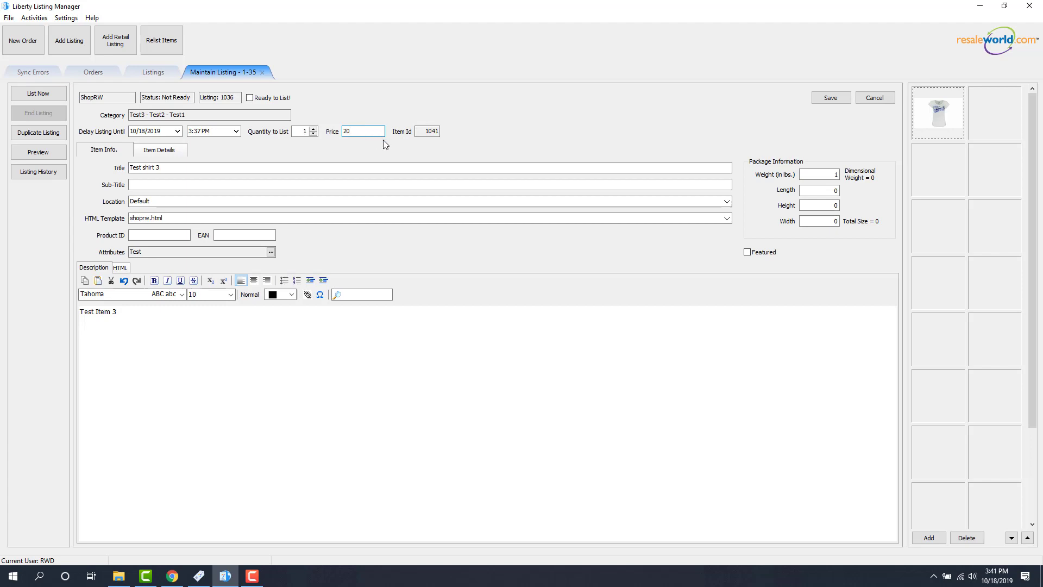
mouse_move(391, 248)
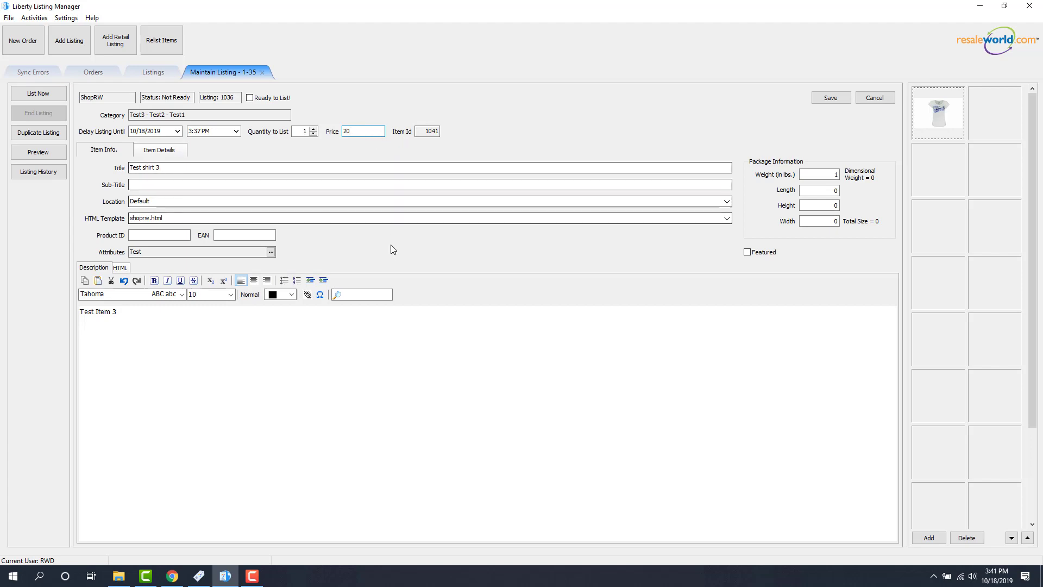
mouse_move(750, 261)
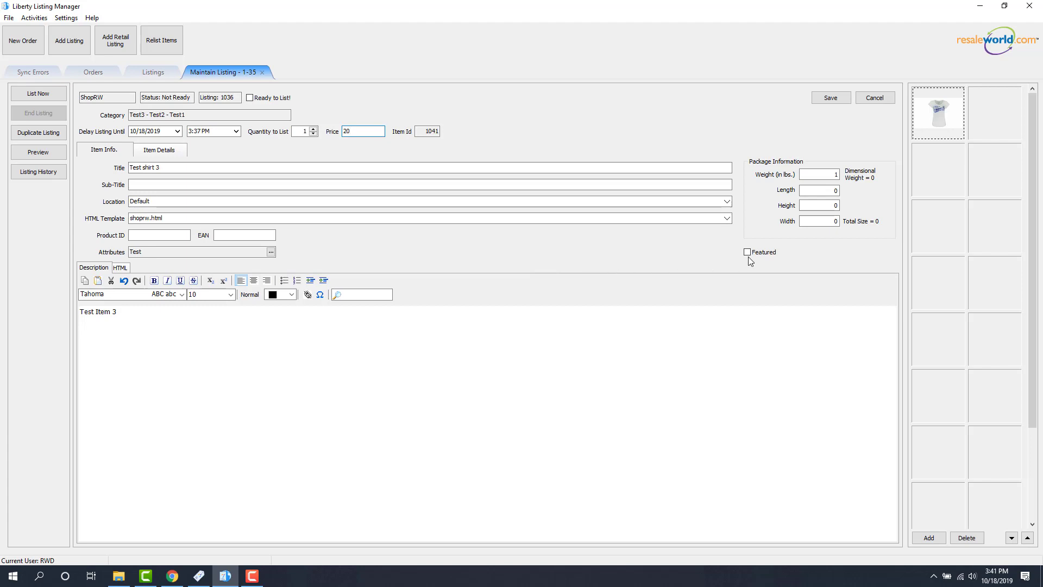
Step: Mark Test shirt 3 as a Featured item and check its package weight
click(747, 251)
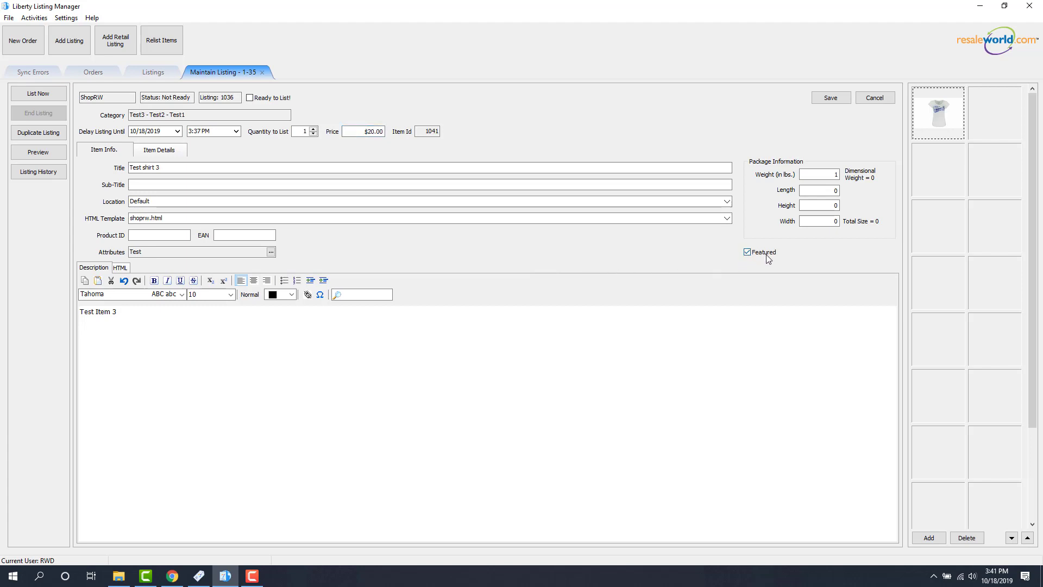
mouse_move(734, 255)
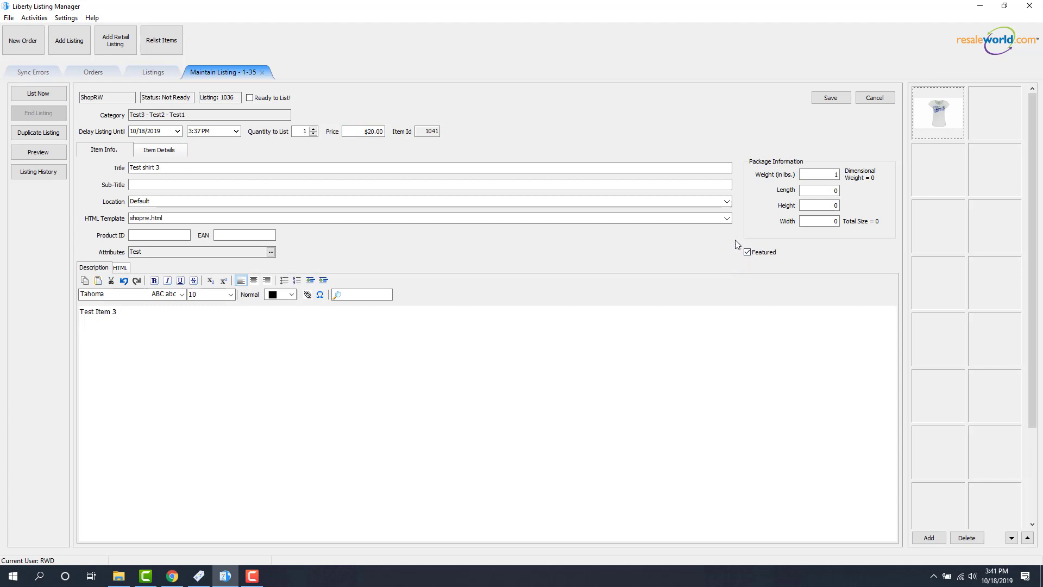
click(818, 174)
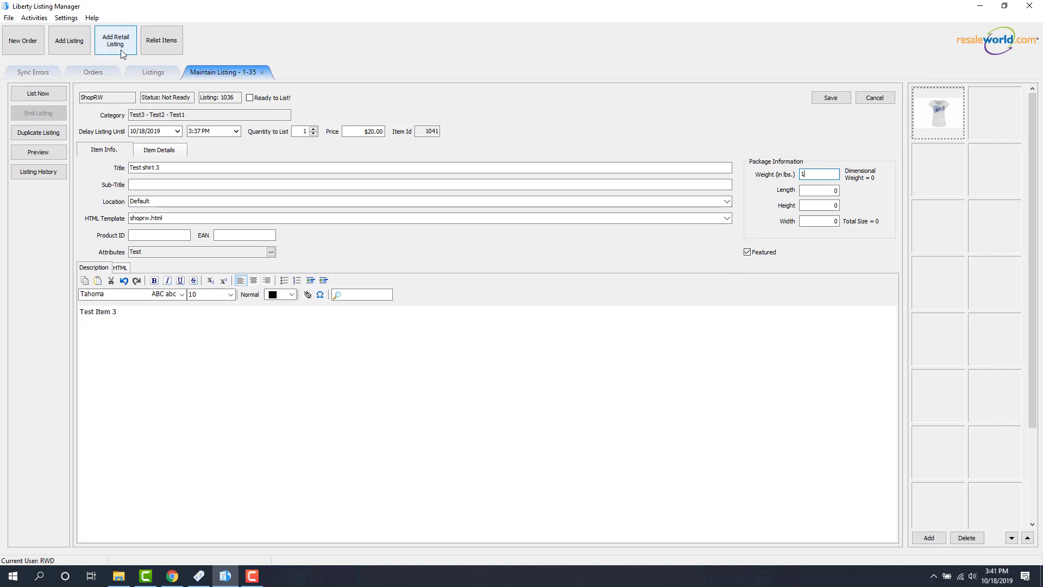
click(66, 18)
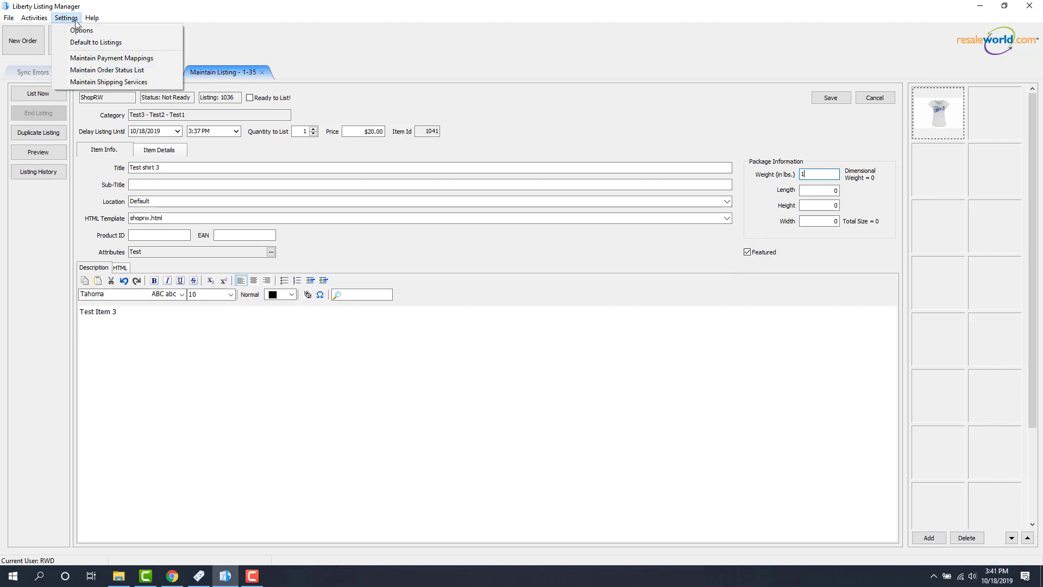
click(81, 29)
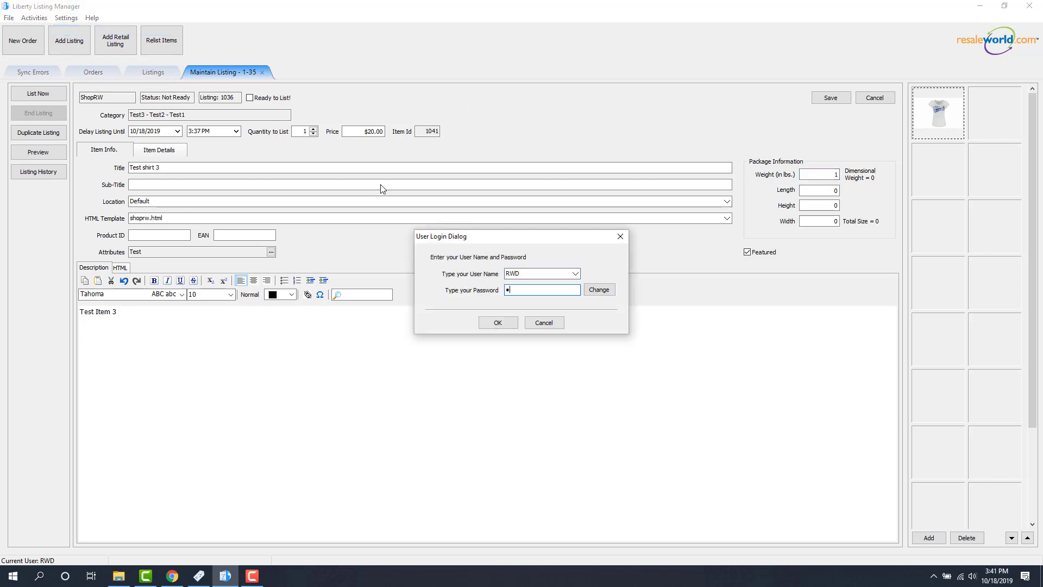
click(497, 323)
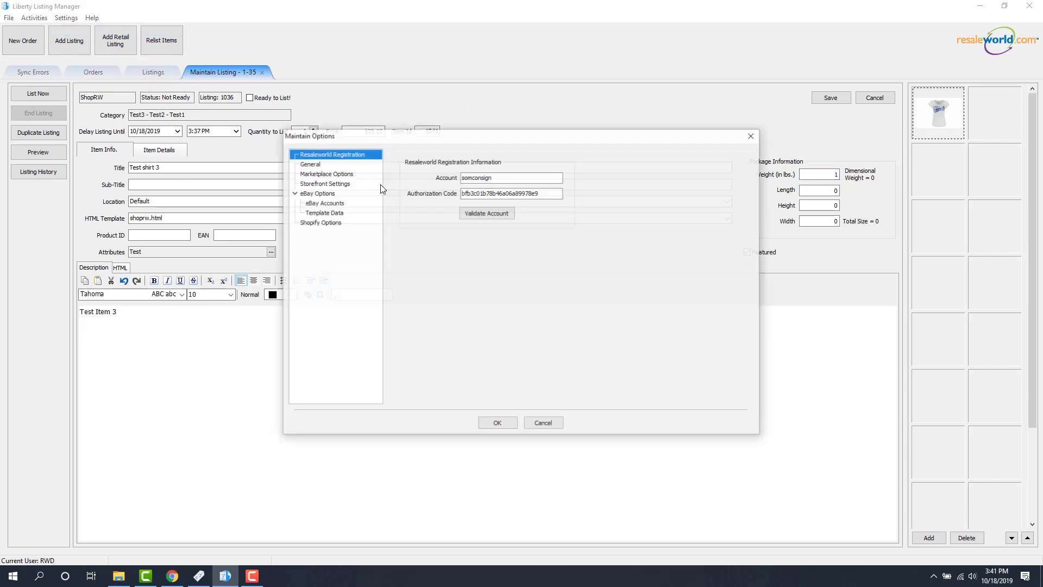
click(325, 183)
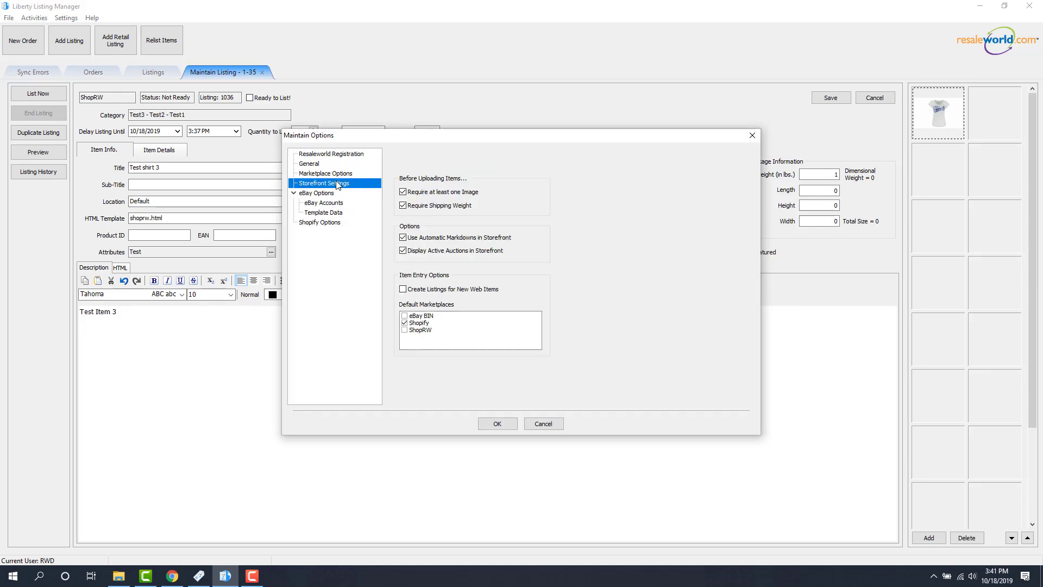
click(402, 192)
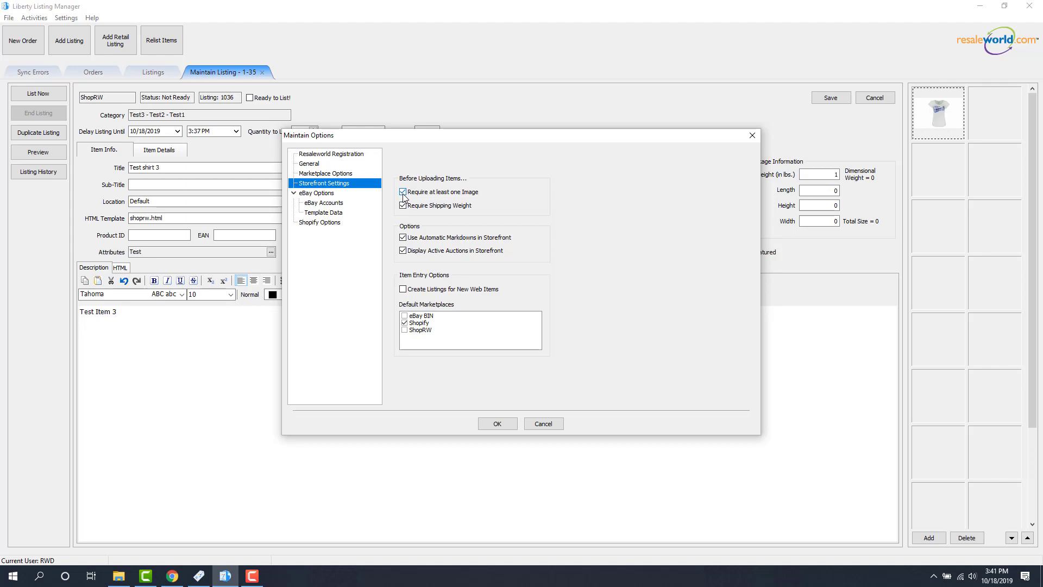
click(403, 205)
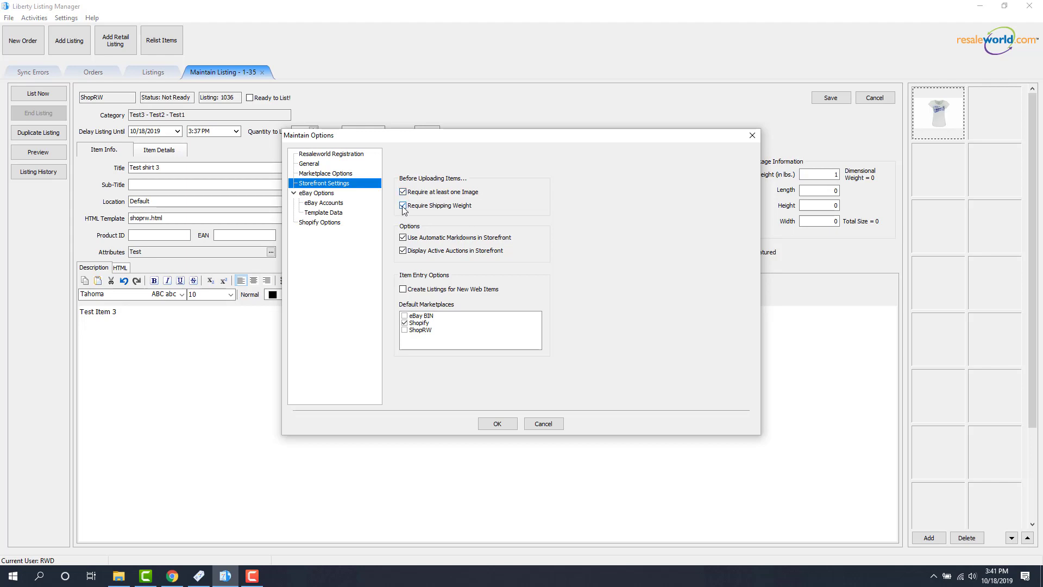
click(403, 205)
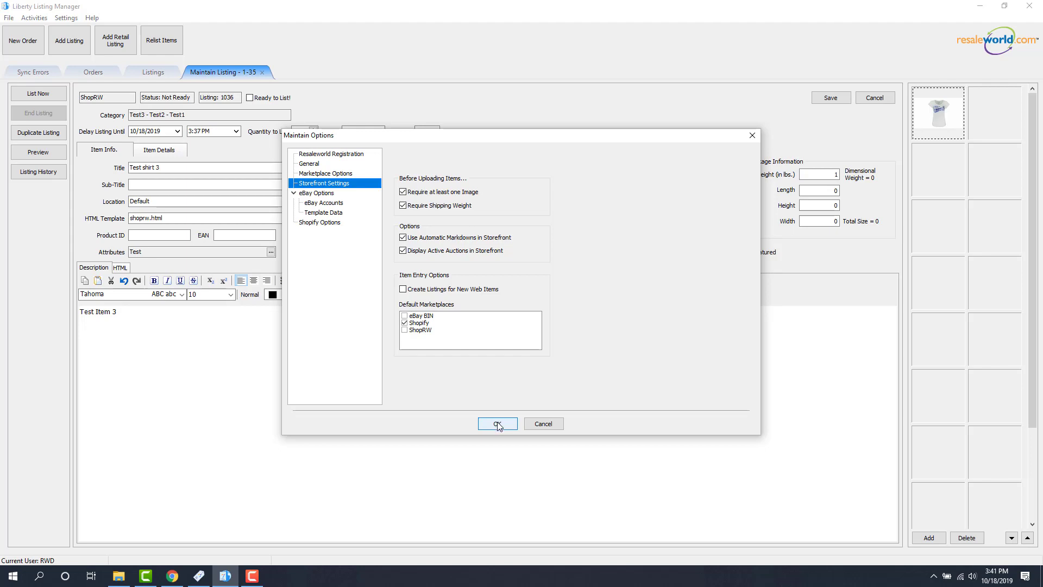
click(497, 424)
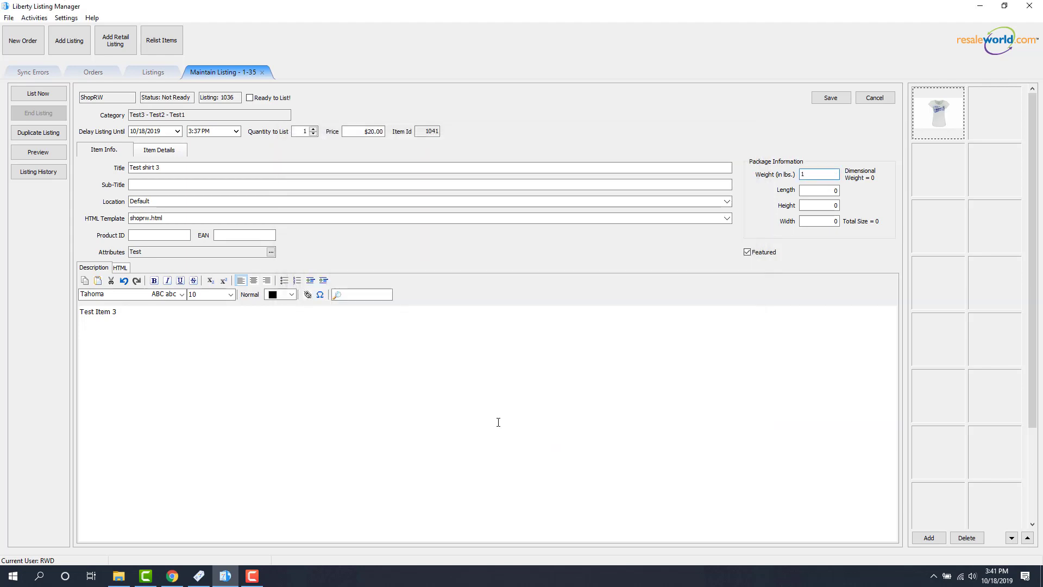
mouse_move(463, 131)
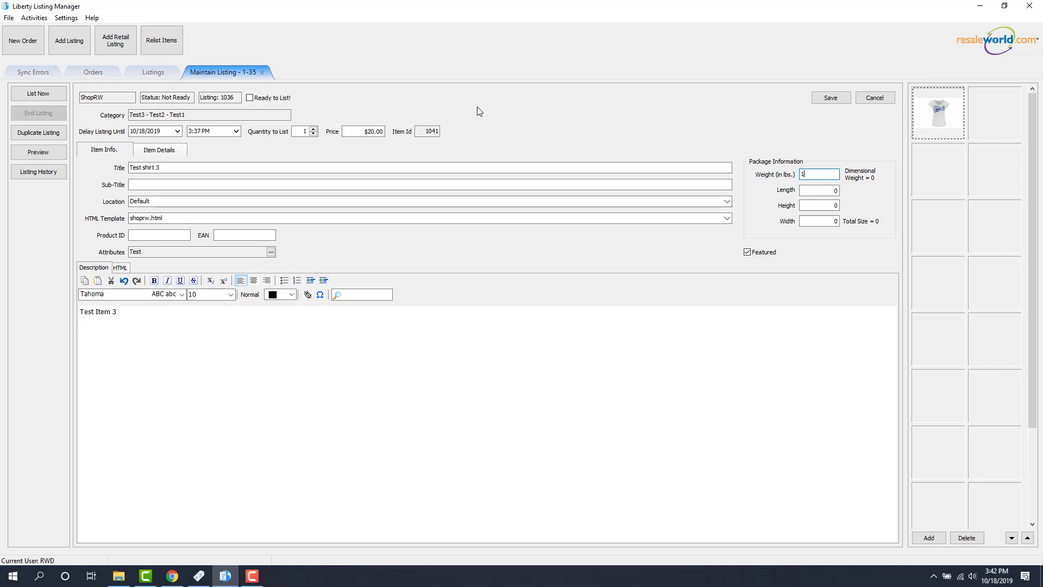
mouse_move(479, 111)
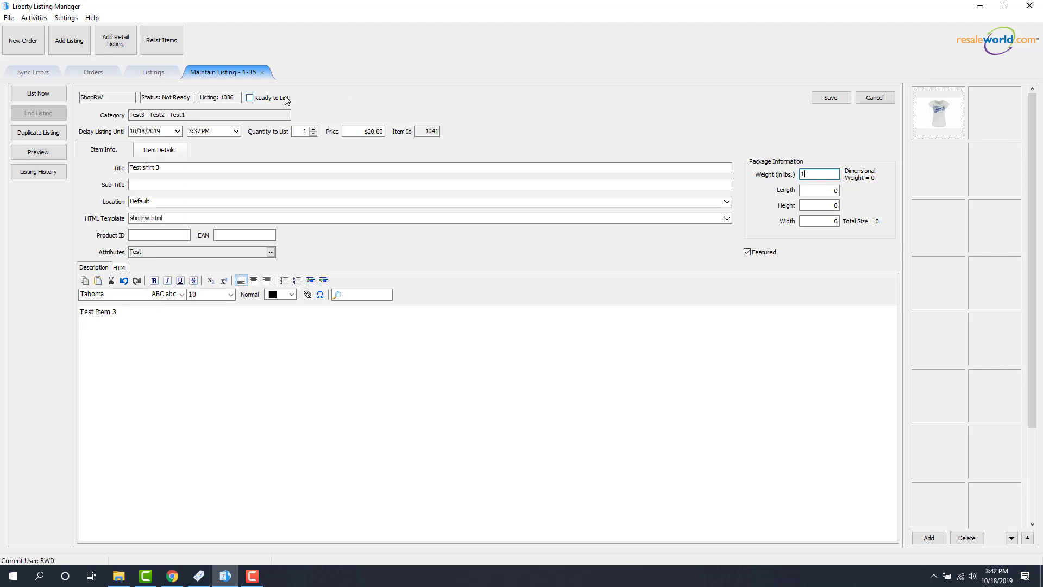
Step: Mark listing 1-35 Ready to List and push it live to Shopify
click(250, 97)
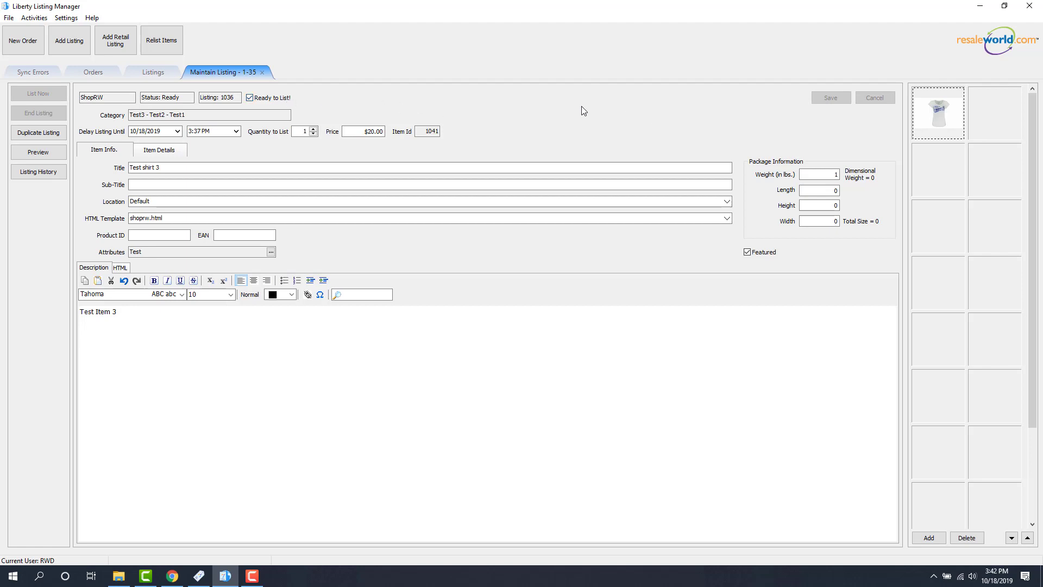
click(250, 97)
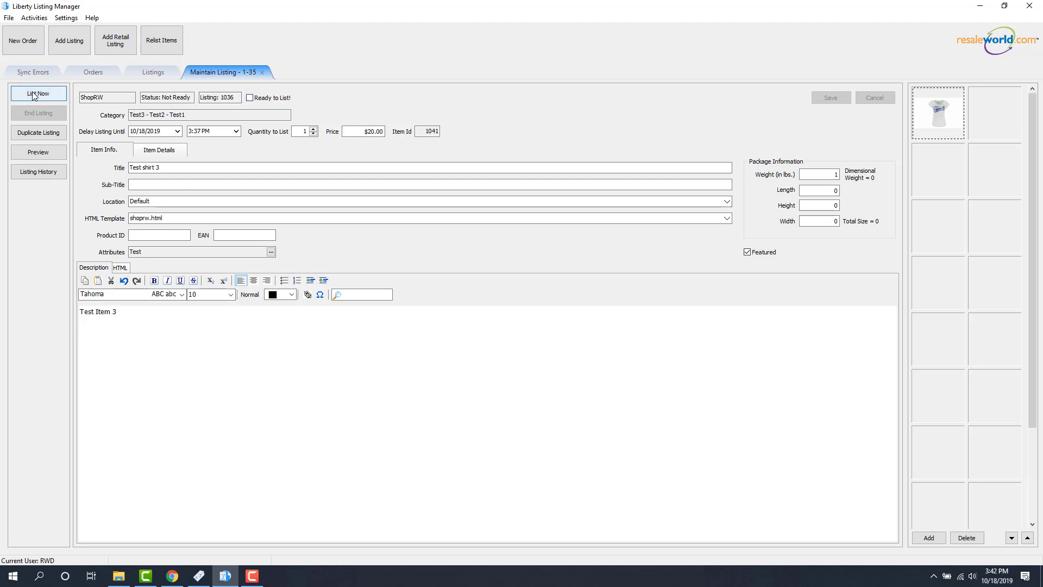
click(38, 93)
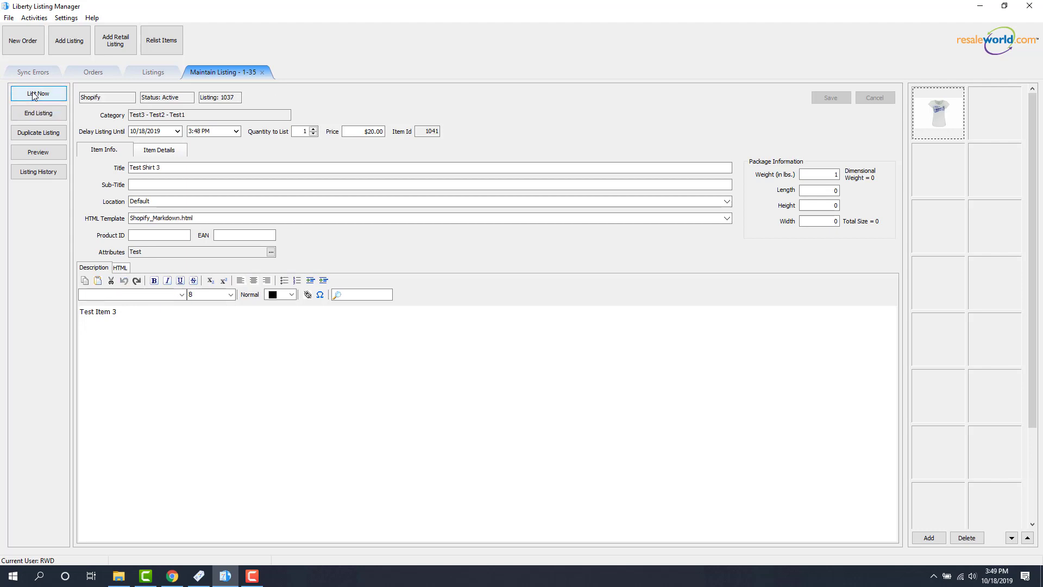
mouse_move(633, 7)
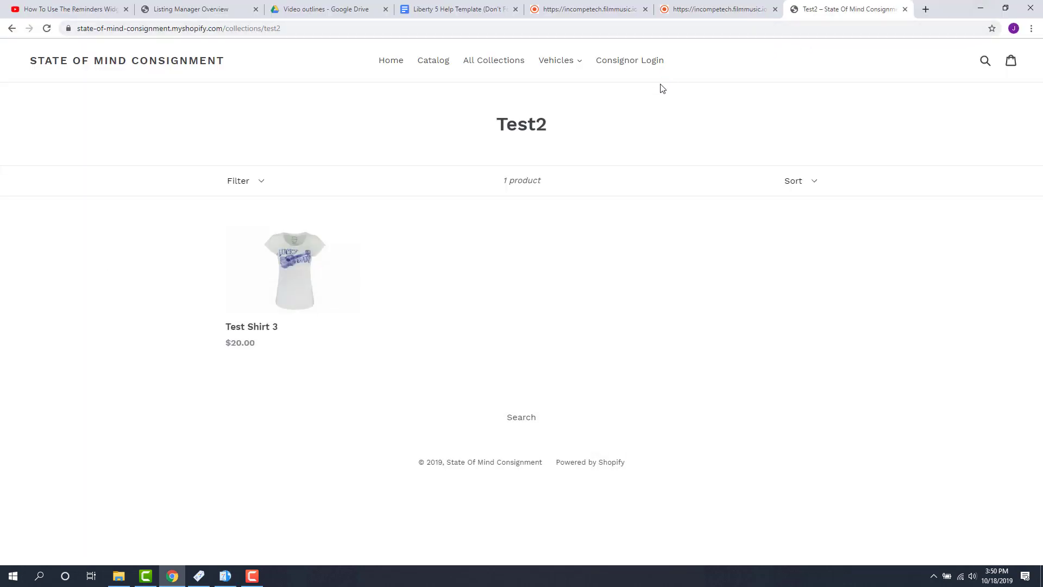
mouse_move(426, 258)
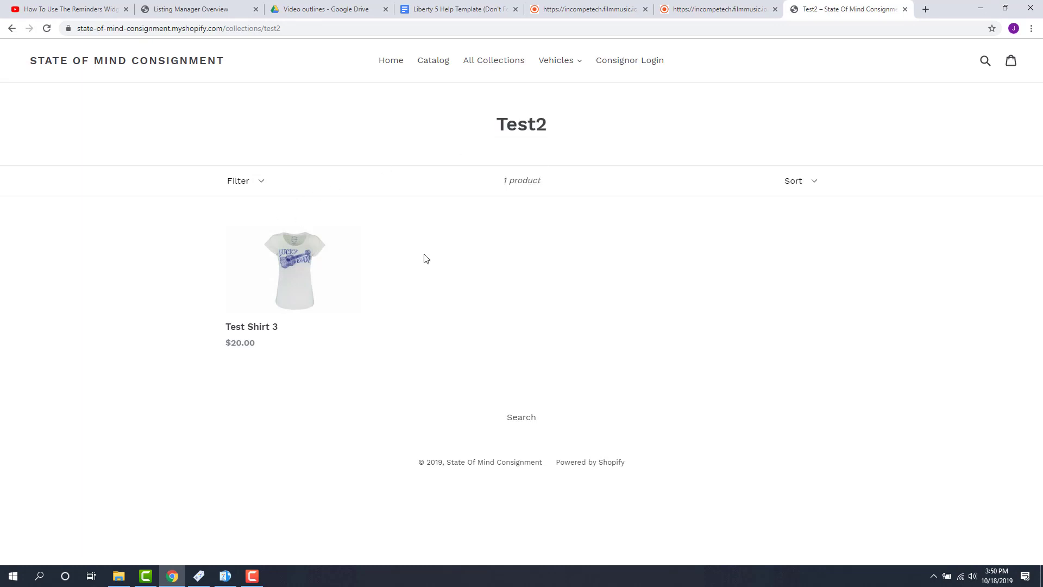
mouse_move(304, 280)
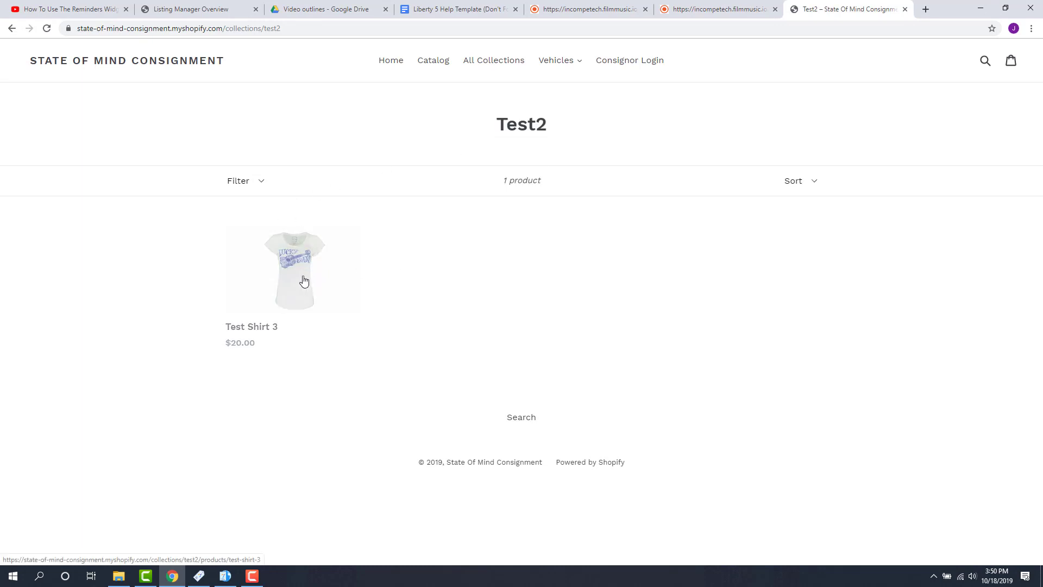
Step: Open the Test Shirt 3 product page from the Test2 collection
click(295, 270)
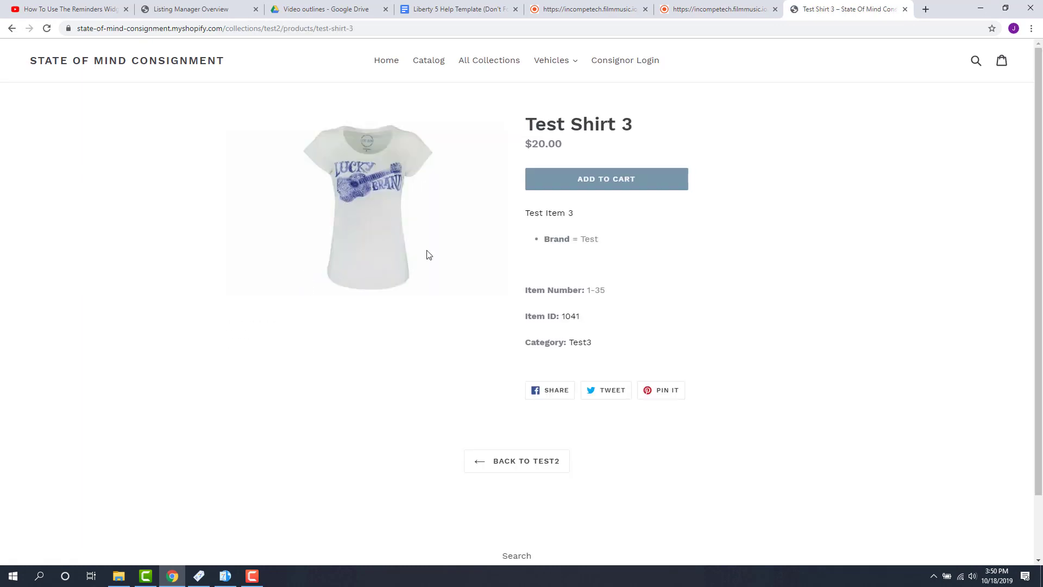
mouse_move(279, 238)
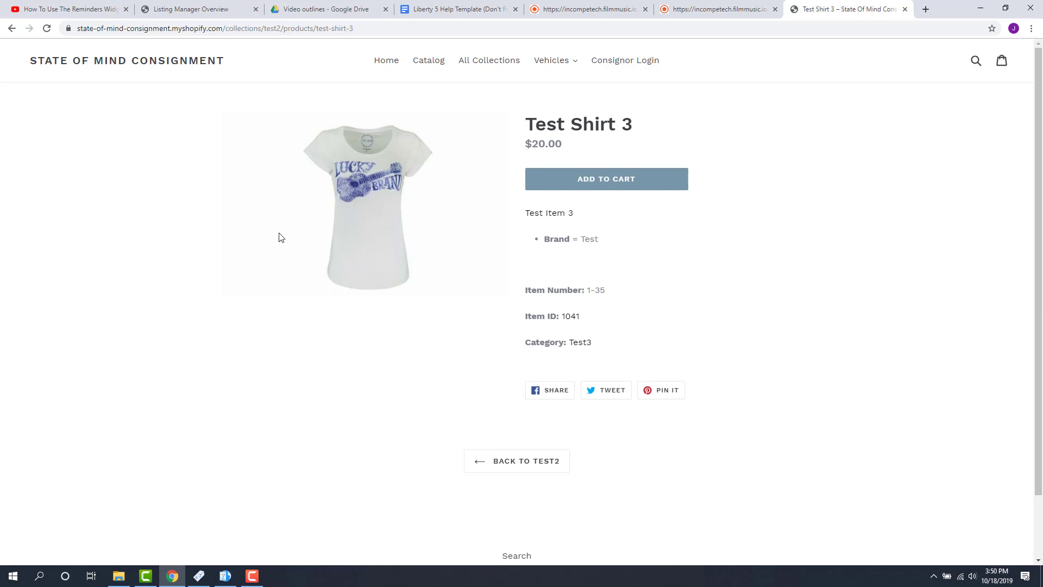
mouse_move(278, 237)
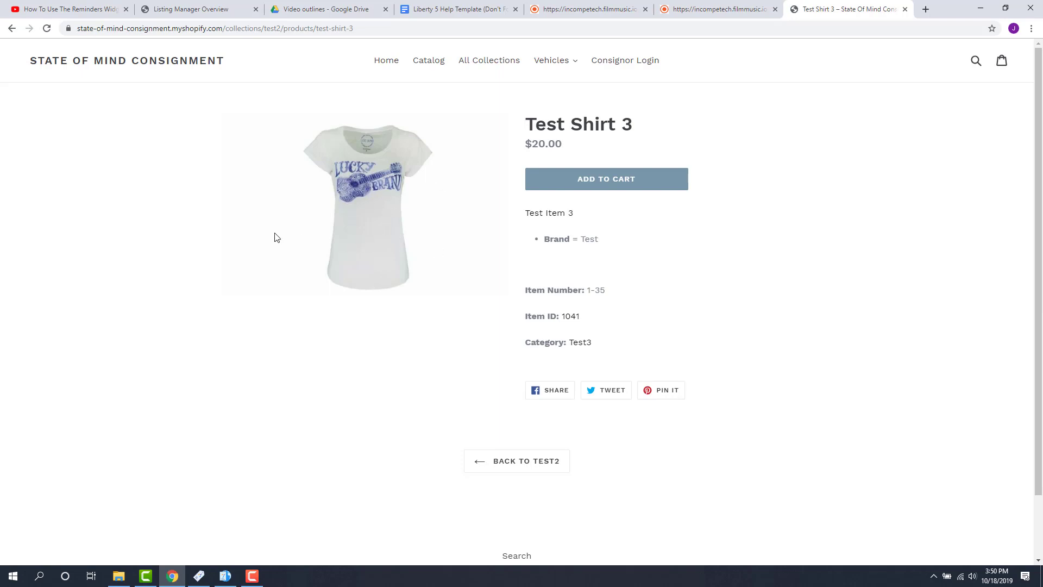
mouse_move(246, 236)
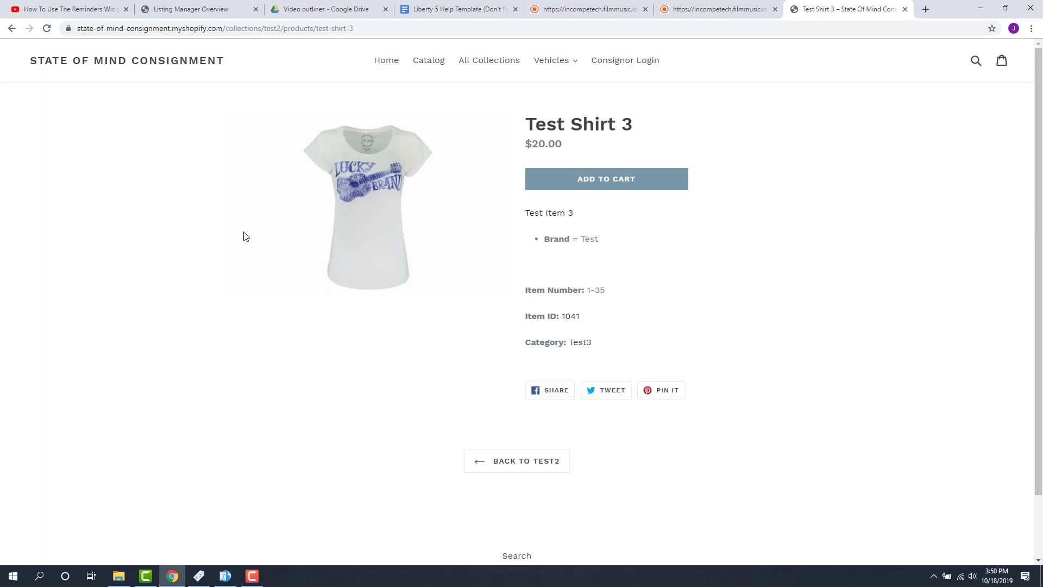